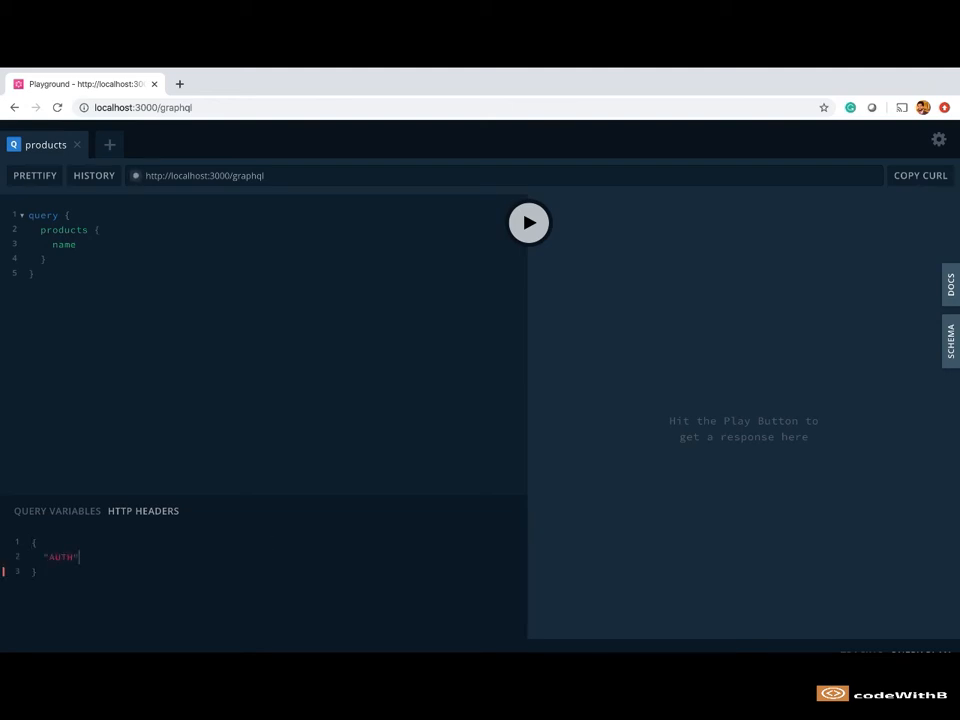
- Enter "user" as the AUTH header value for the products query in Playground
type(":\"user\"")
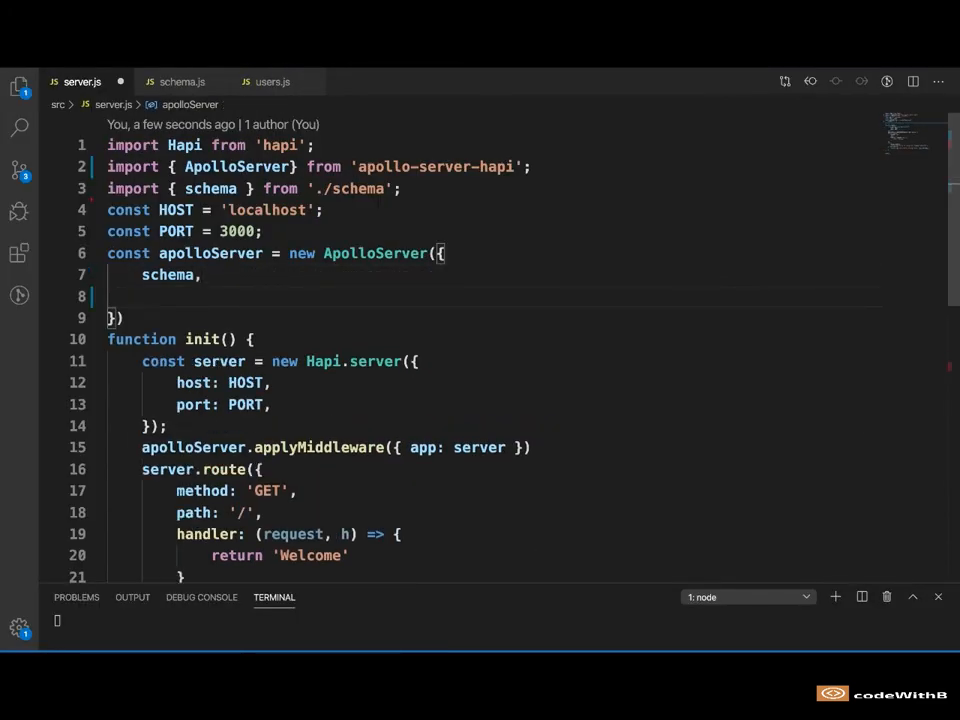
- Add a context arrow function to the ApolloServer config that returns an empty object
type("context:")
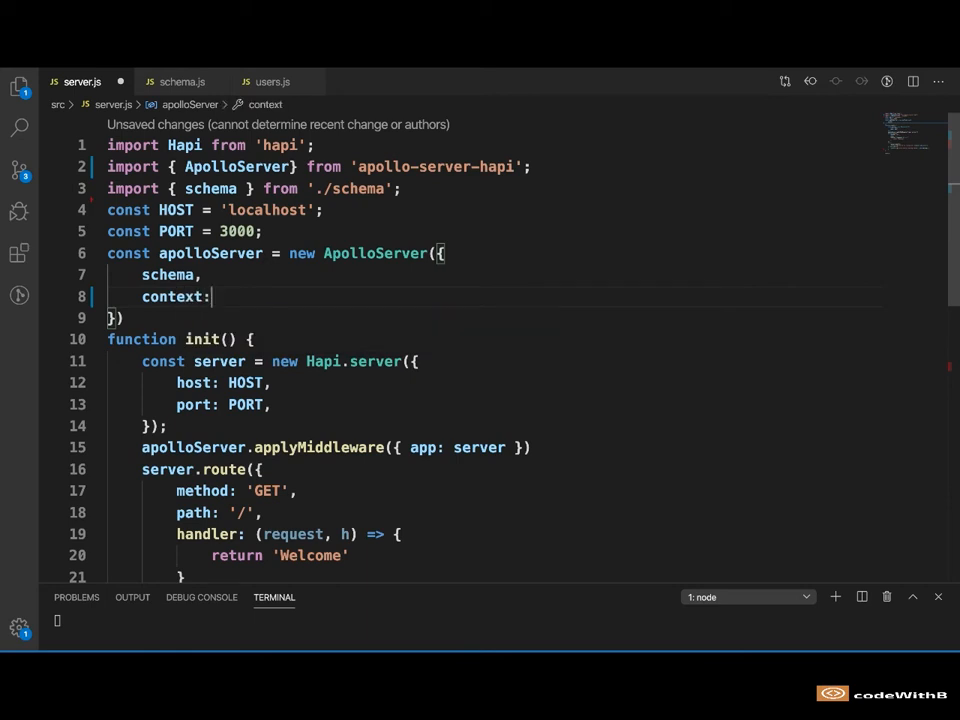
type("()")
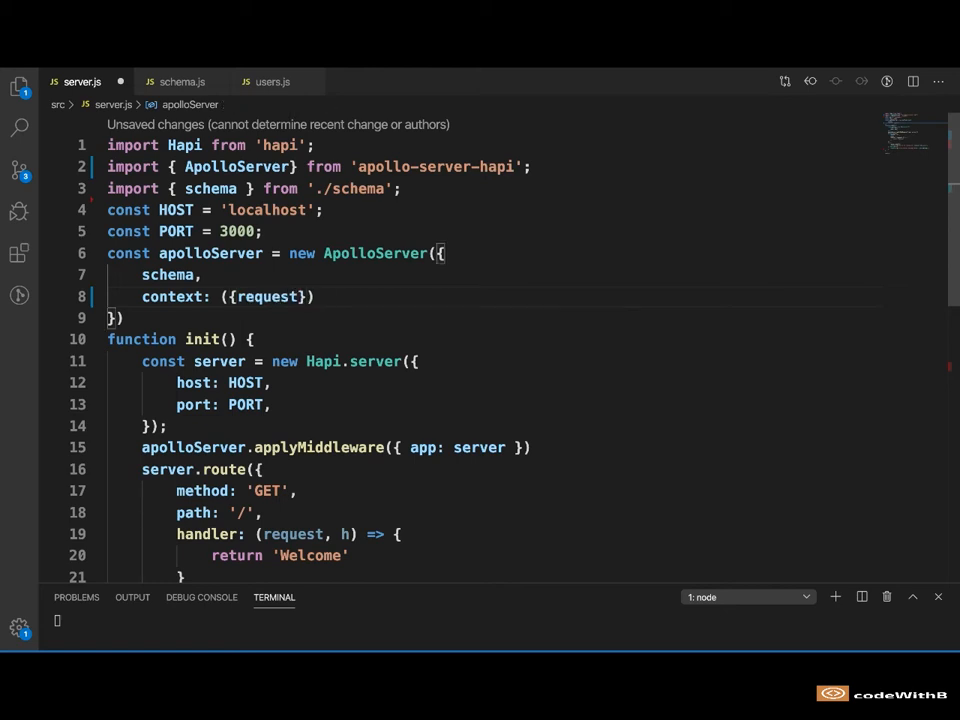
type("=> {")
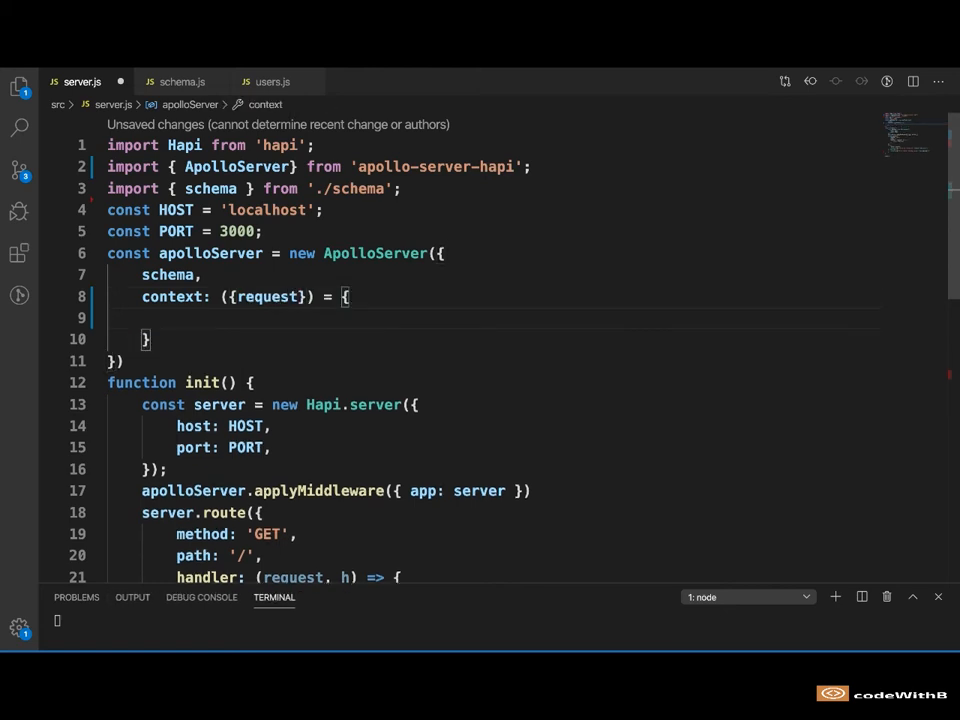
type("retu")
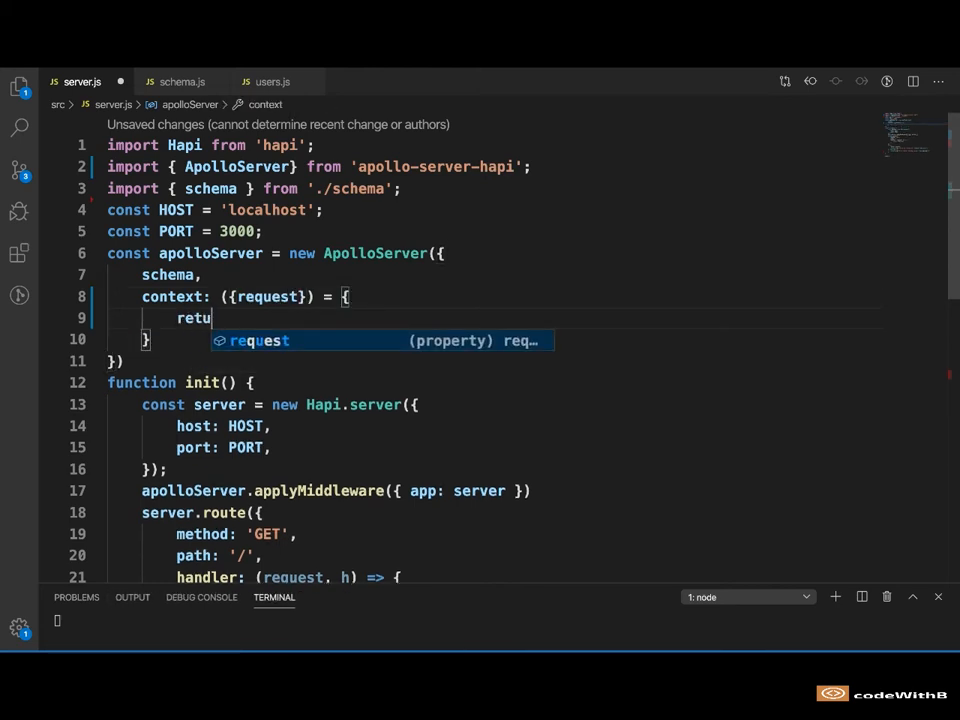
type("rn {}")
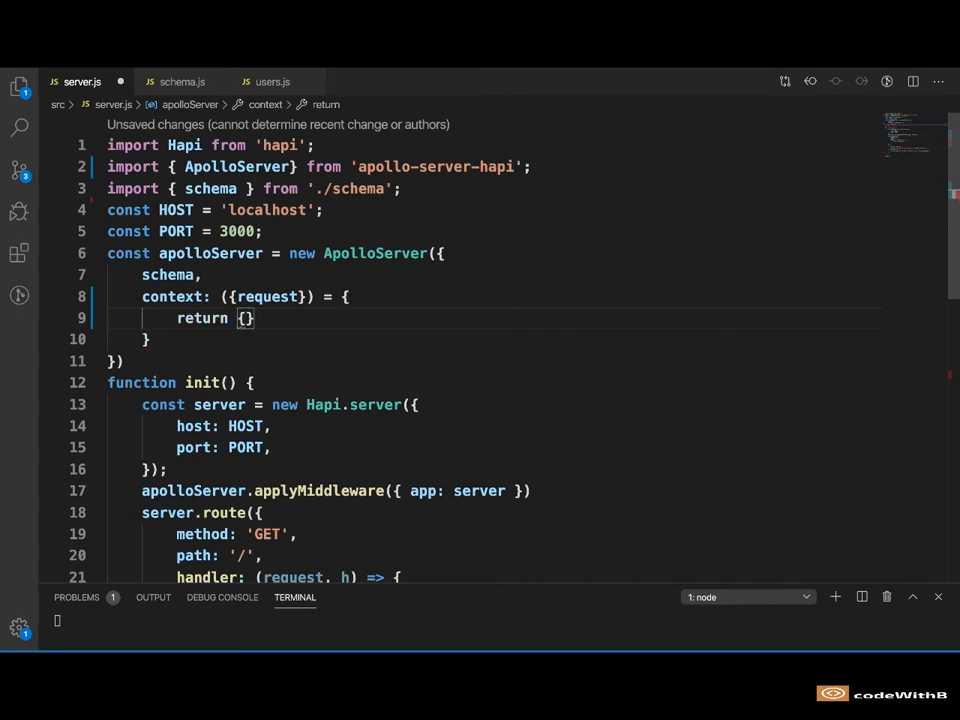
type(";")
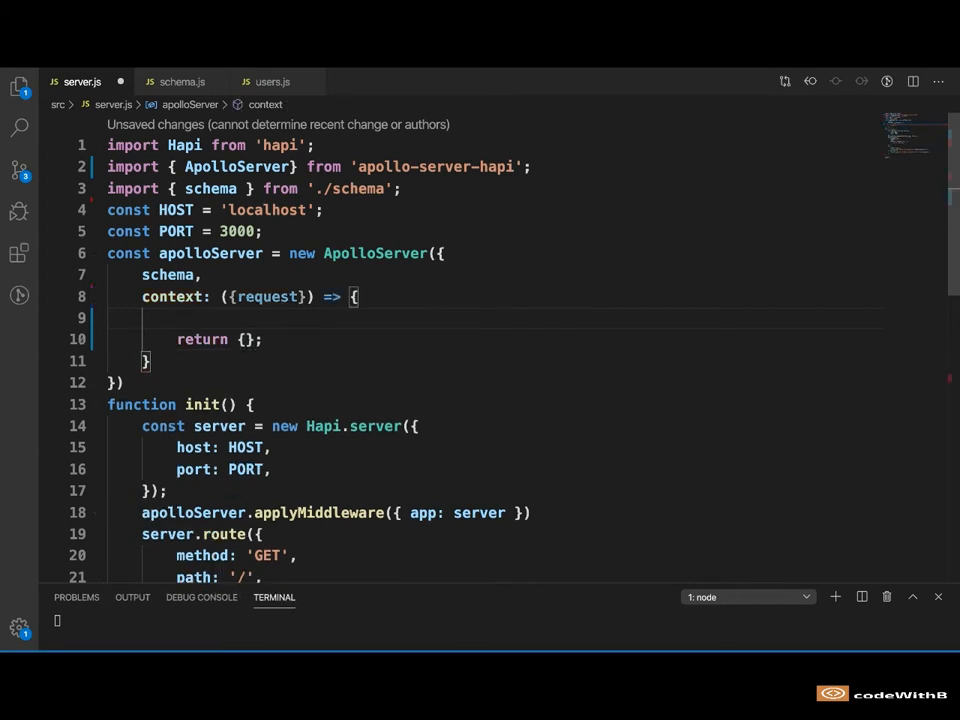
- Log the request's auth header in the context, then check Problems and the server terminal output
type("console.log(``)")
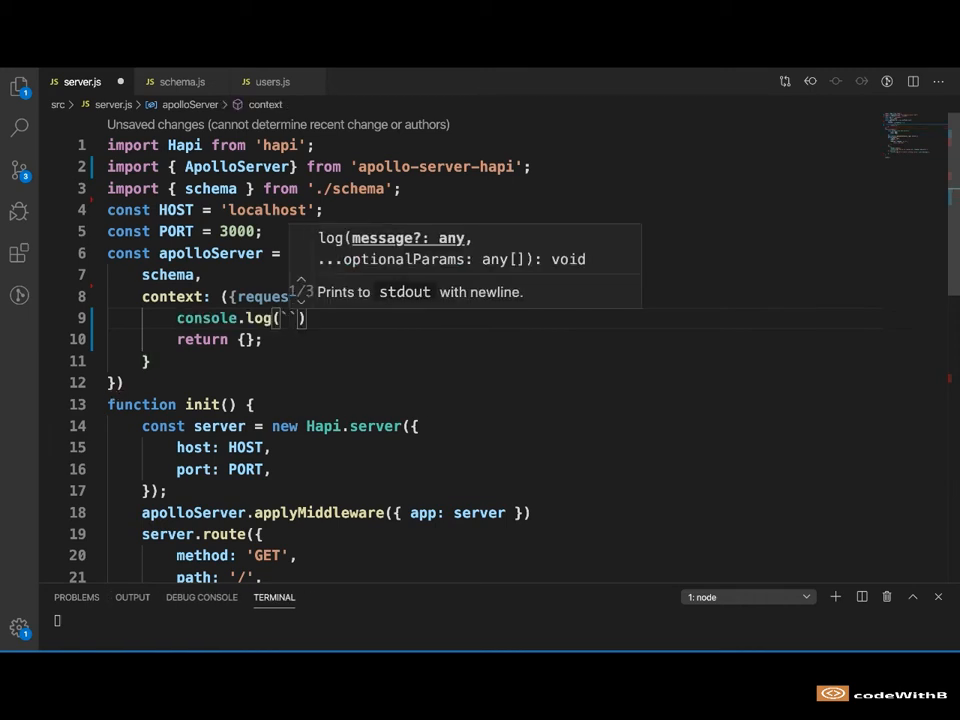
type("request ${O}")
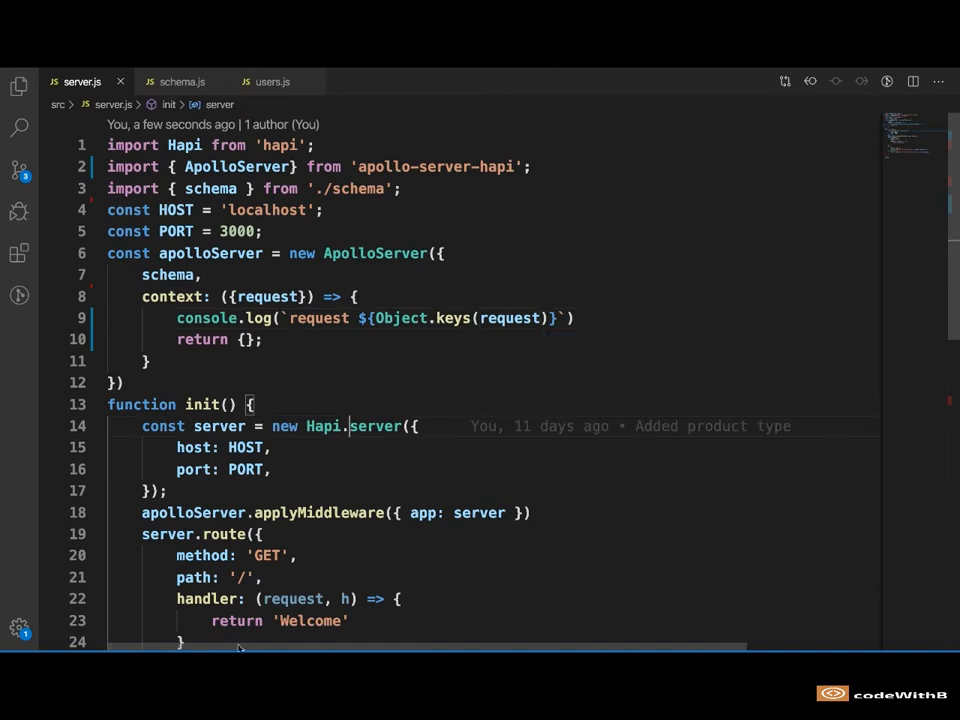
left_click(77, 597)
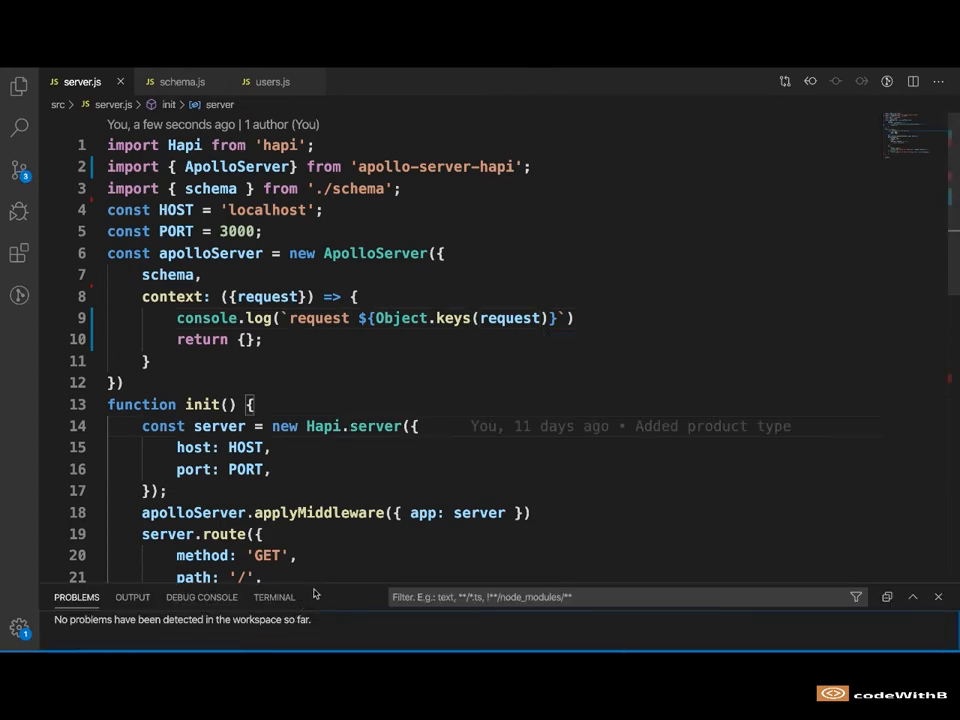
left_click(274, 597)
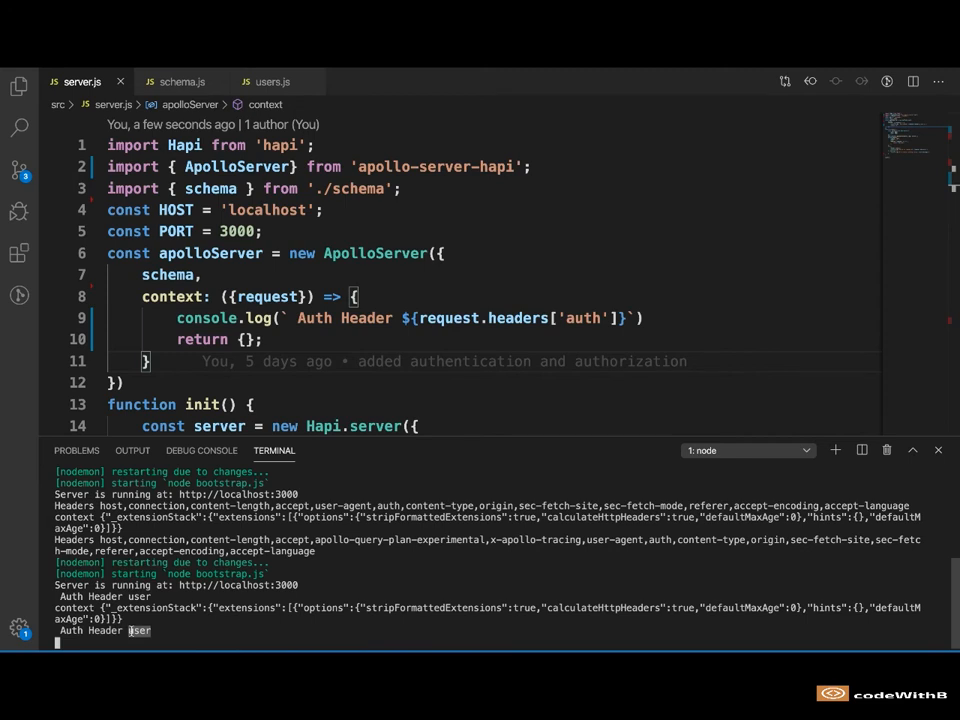
- At the end of users.js, export getUser(name) using users.find(user => user.name == name)
left_click(266, 81)
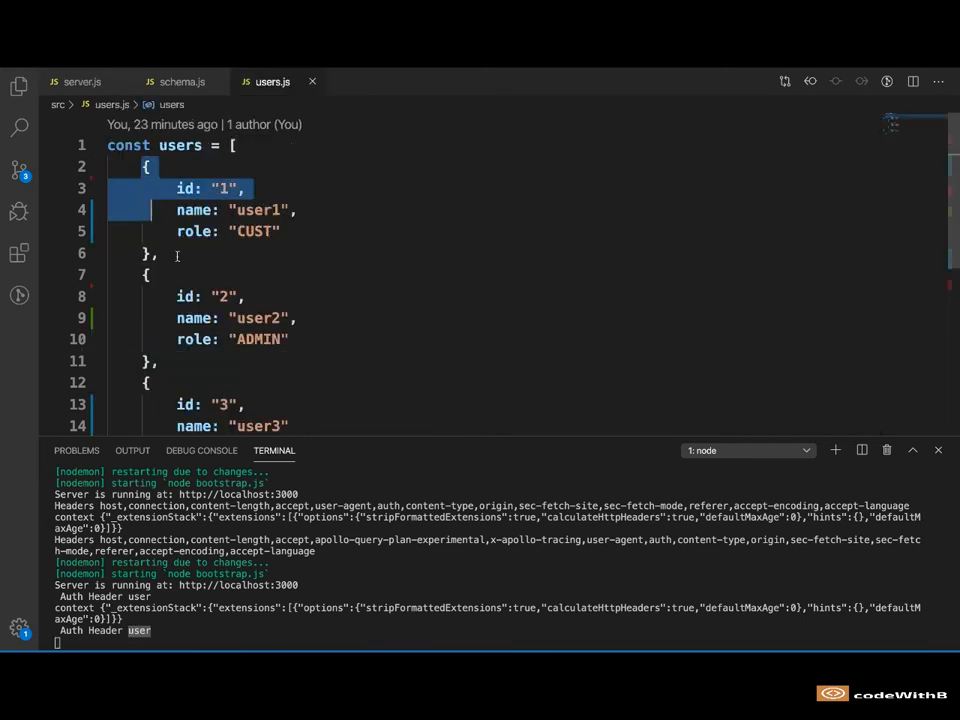
scroll("down", 3)
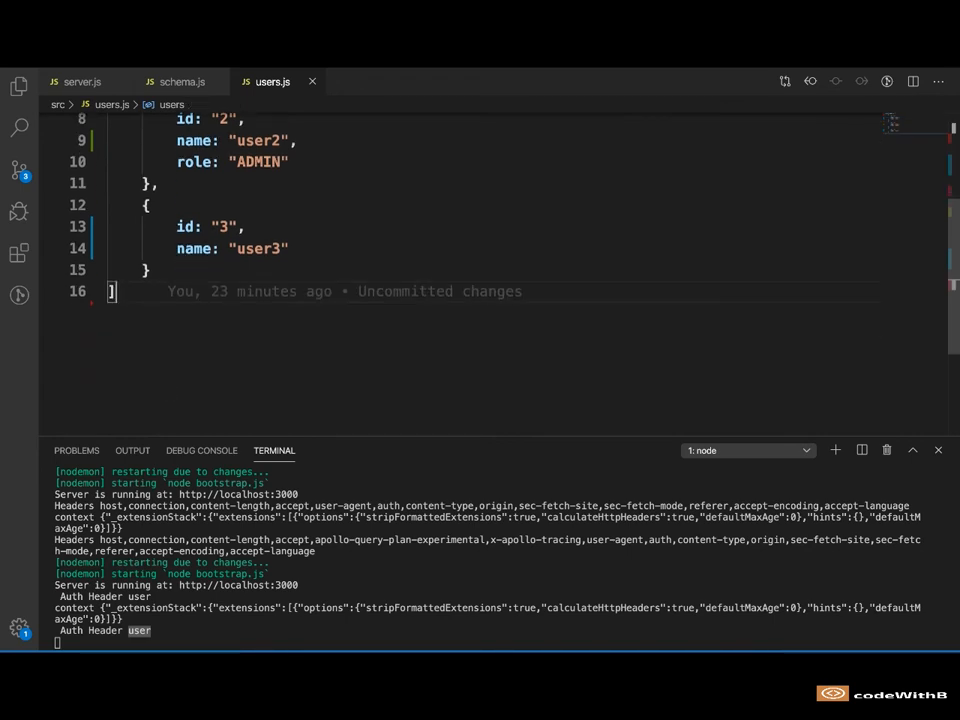
type("export const getUser =")
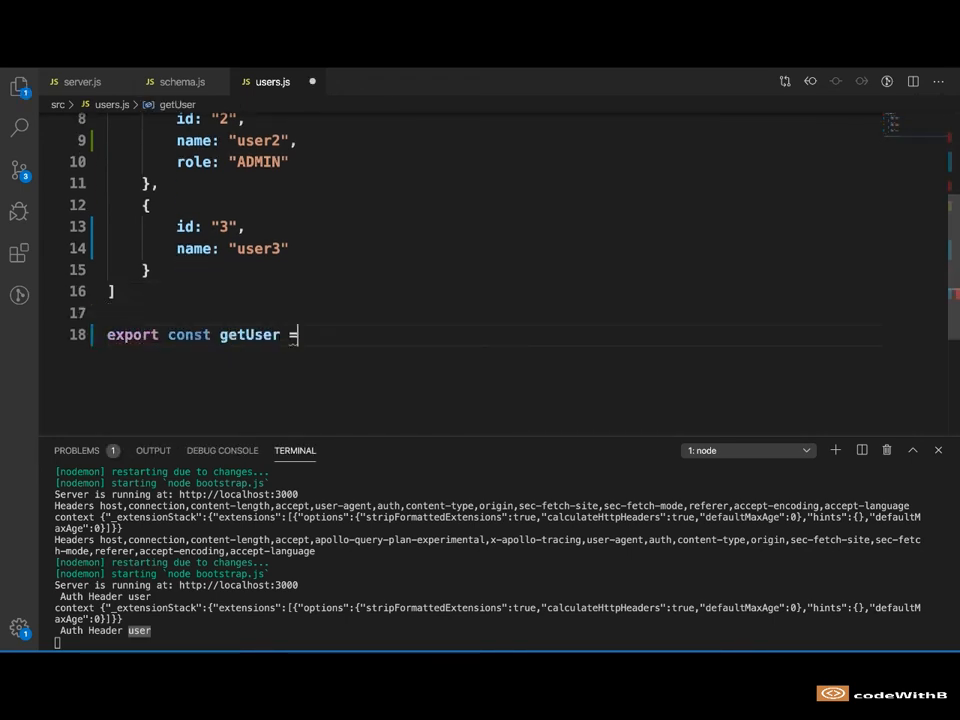
type("()")
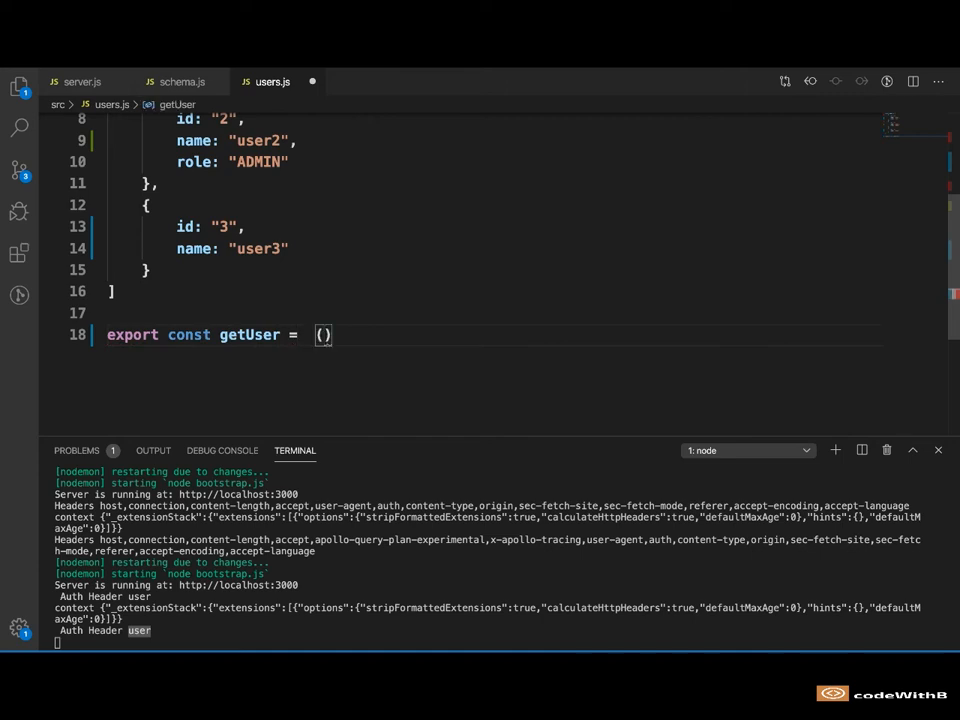
type("name")
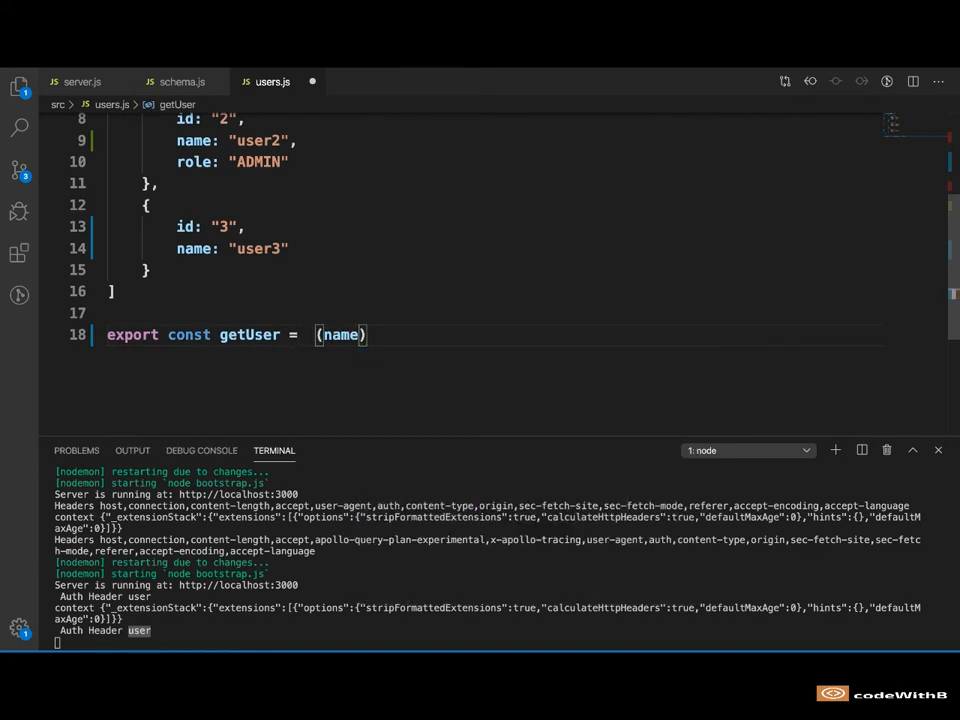
type("=> users.find(user => user.name == name)")
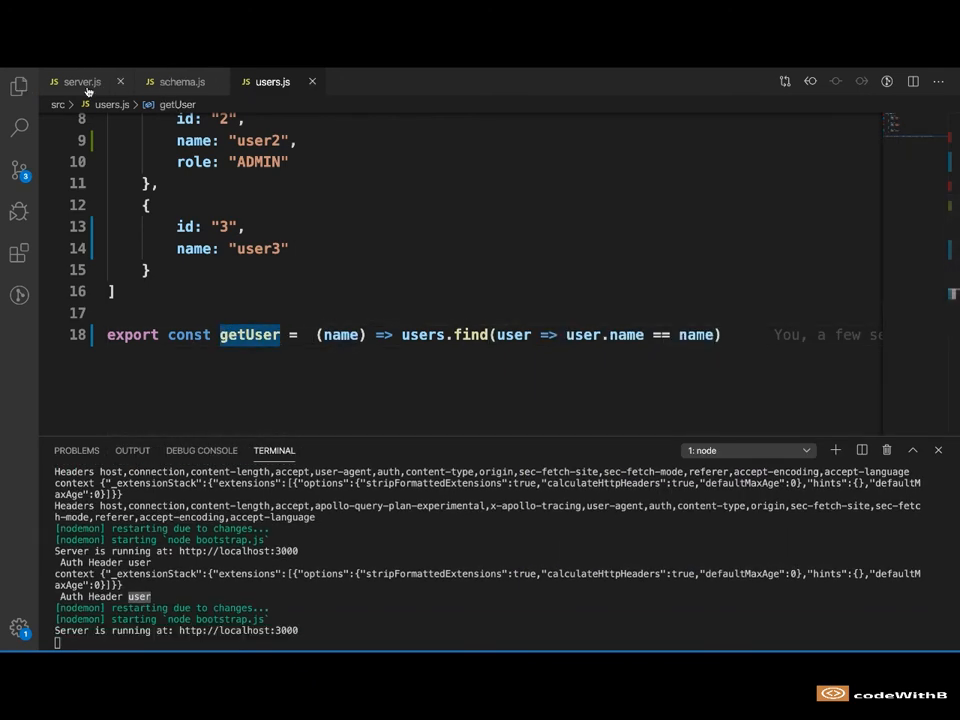
- In server.js, import getUser and call it with request.headers['auth'], throwing 'Invalid user' if none
left_click(75, 81)
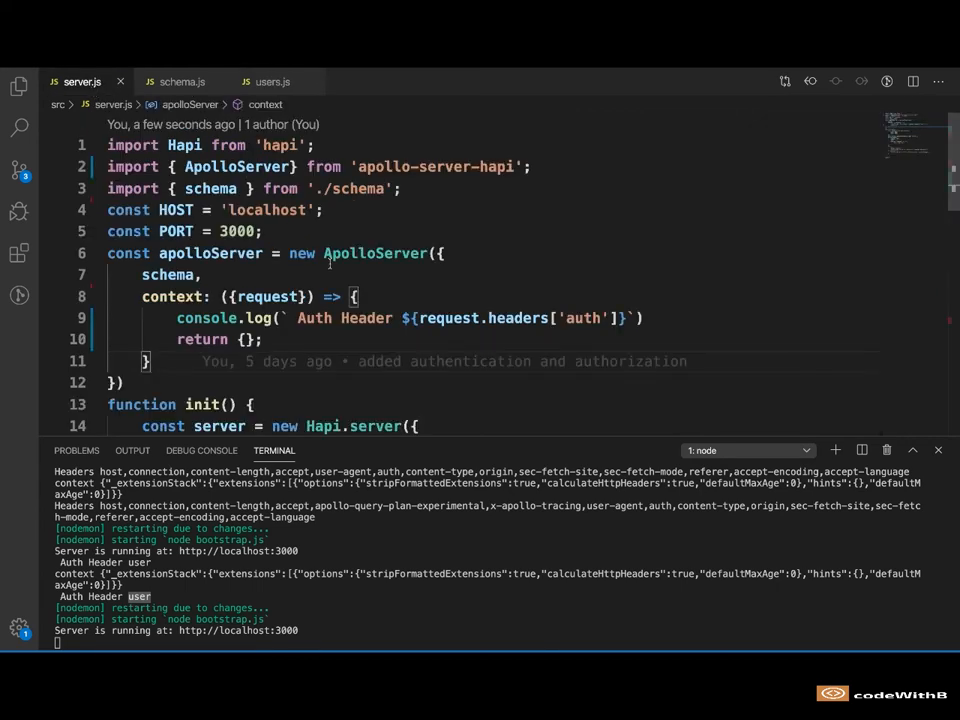
type("import { getUser} from './users")
type("const user = getUser(")
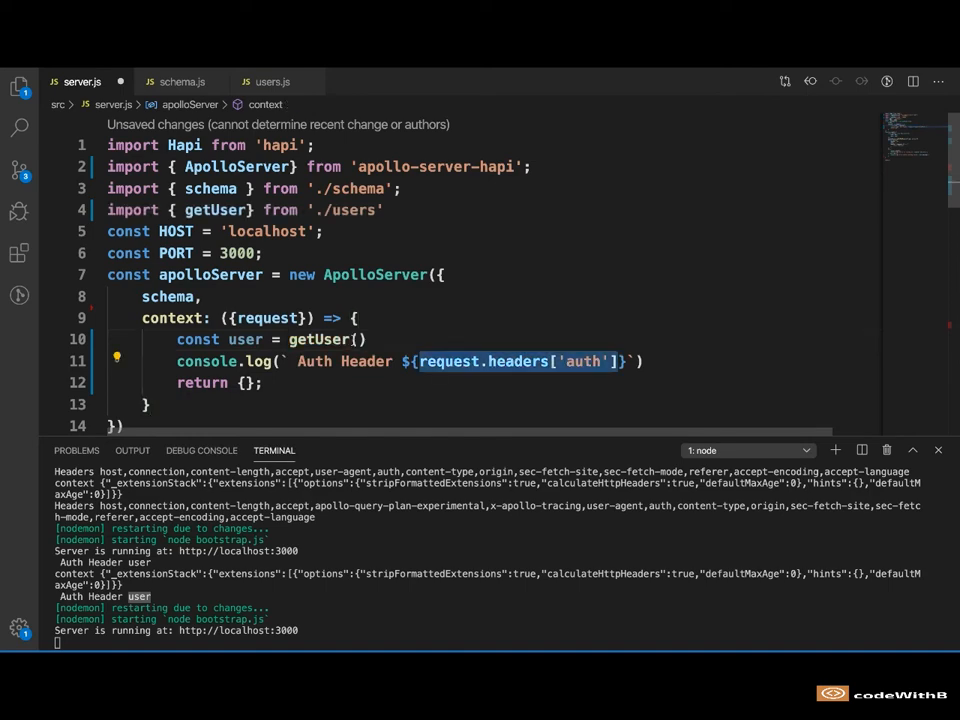
type("request.headers['auth']")
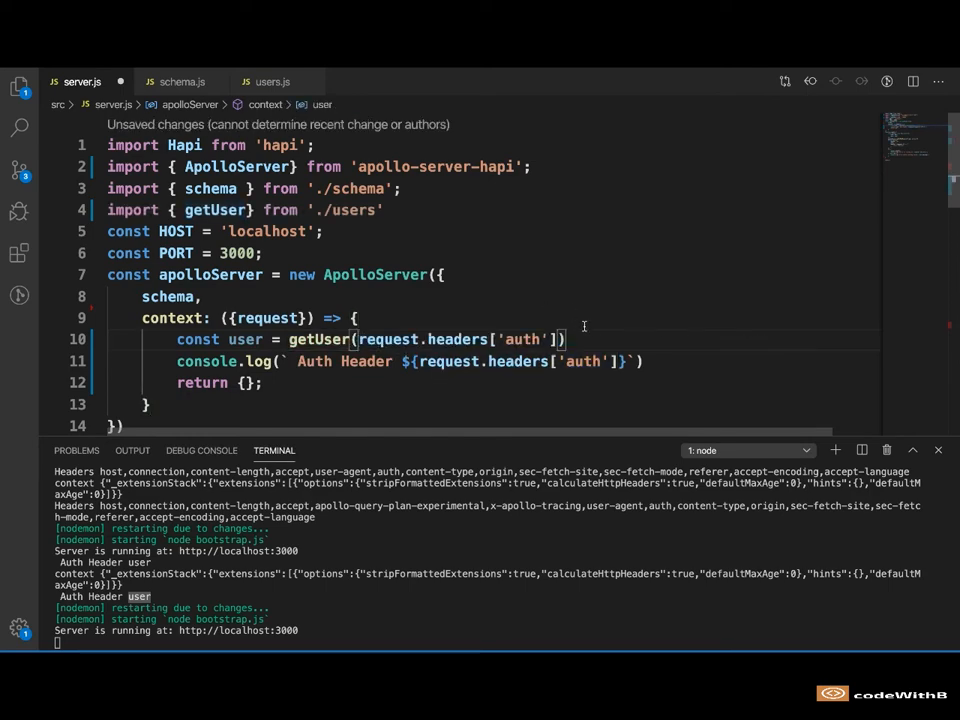
type("if(user == null) {")
type("throw Error('Invalid ")
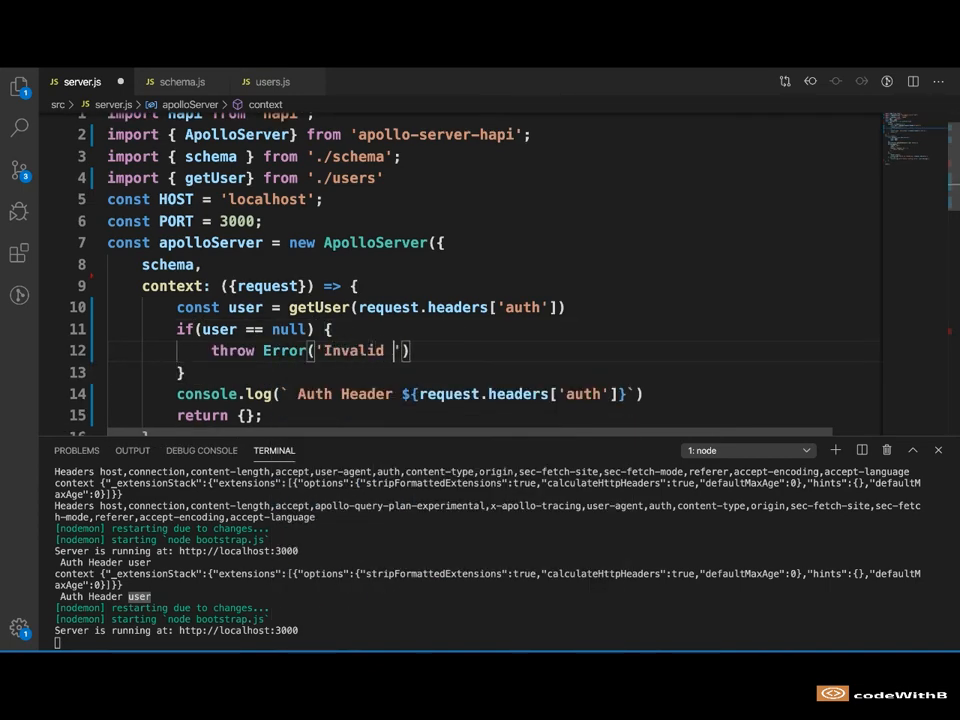
type("user\"")
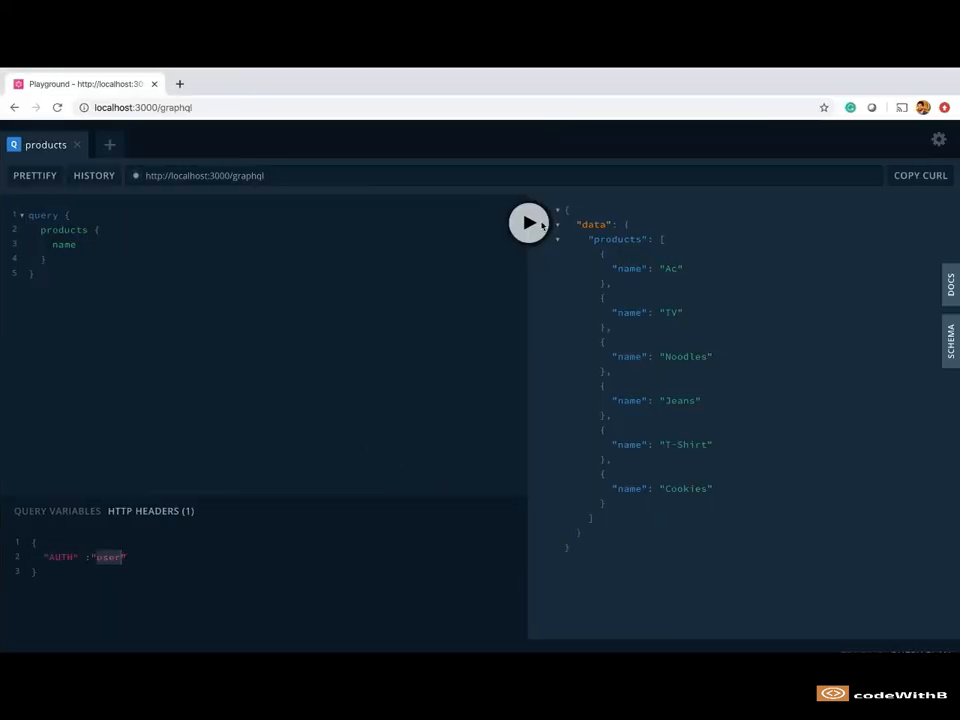
- Run the products query with the AUTH header set
left_click(529, 222)
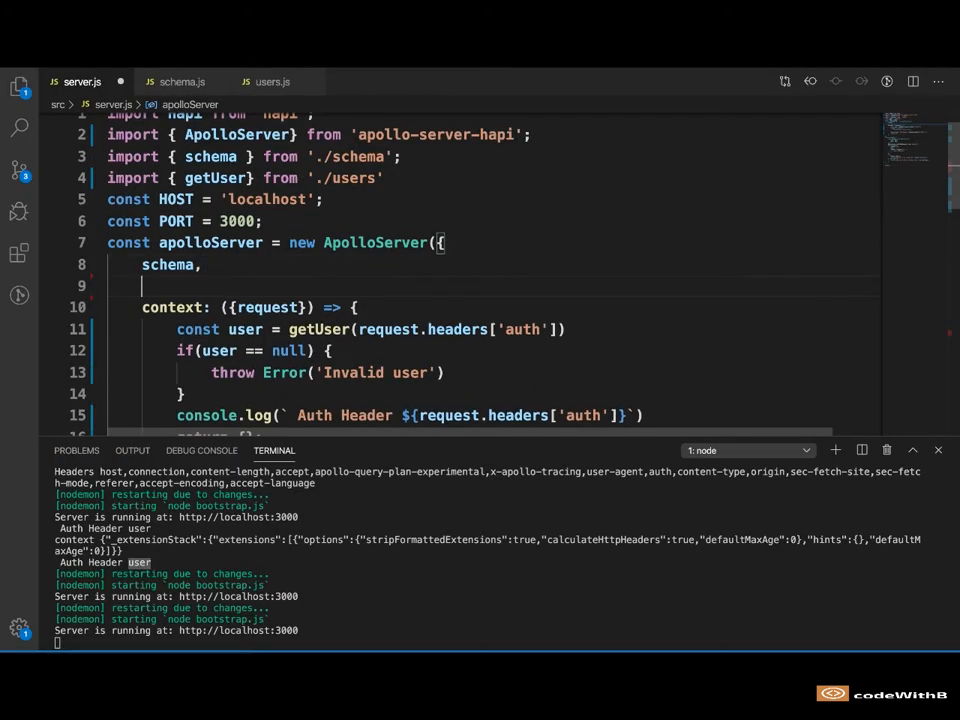
- Add debug: false to the ApolloServer options in server.js
type("debug:")
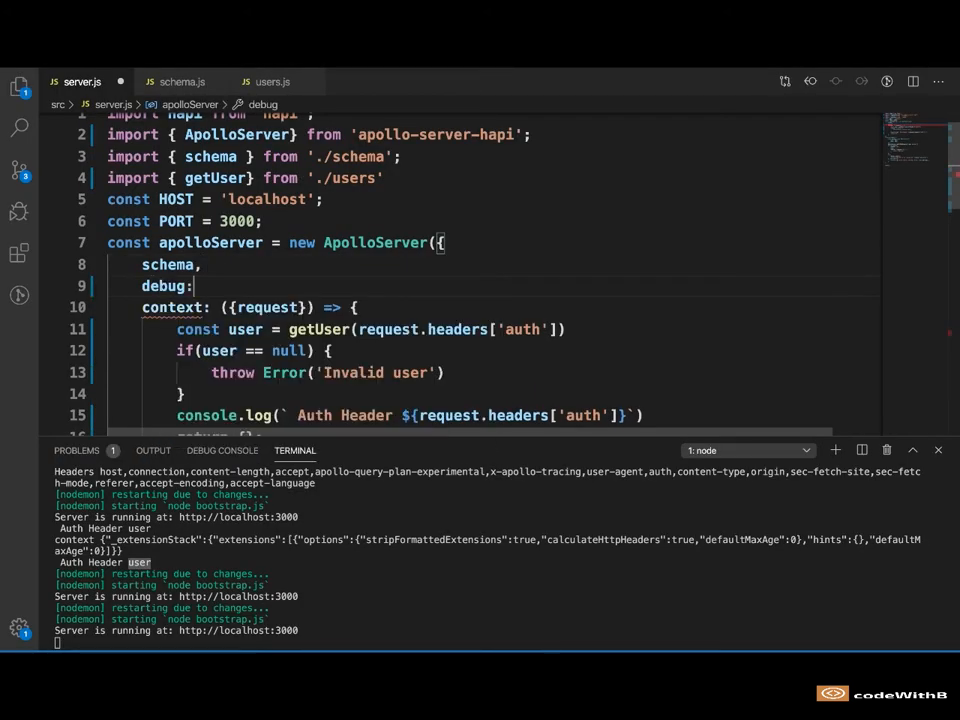
type("false")
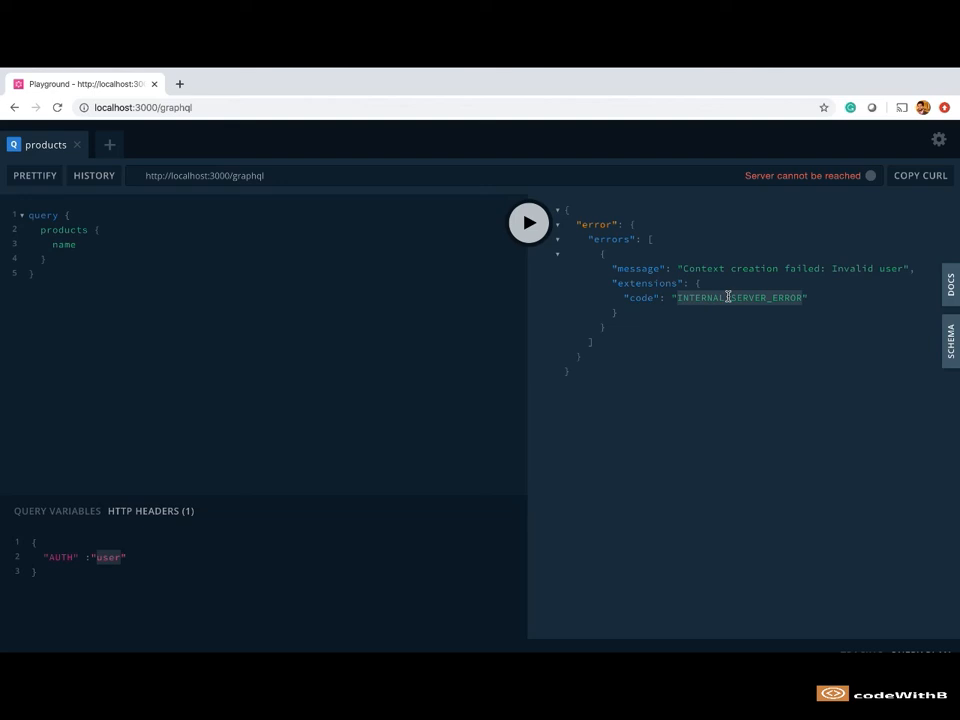
mouse_move(180, 354)
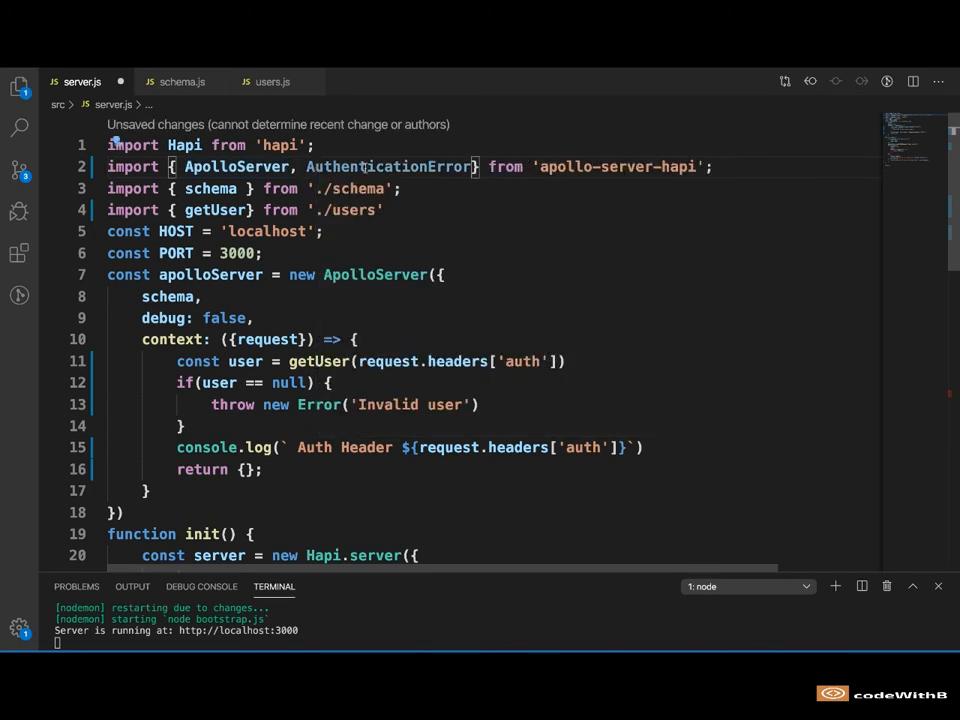
- Select the AuthenticationError name in server.js to throw it for invalid users
double_click(320, 404)
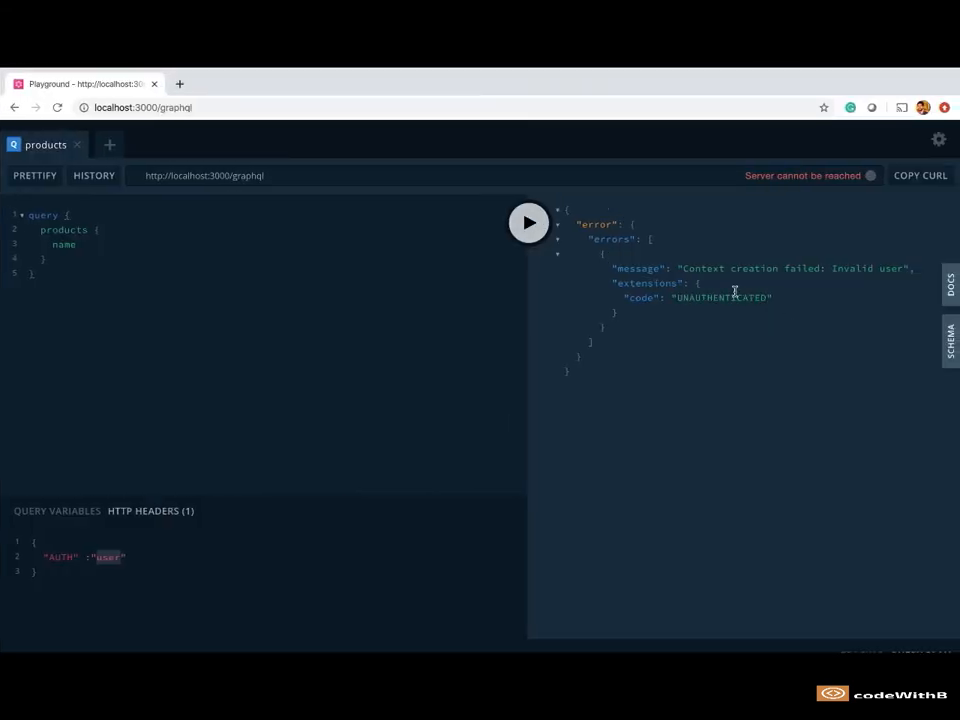
- Highlight the UNAUTHENTICATED error code in the Playground response
double_click(721, 297)
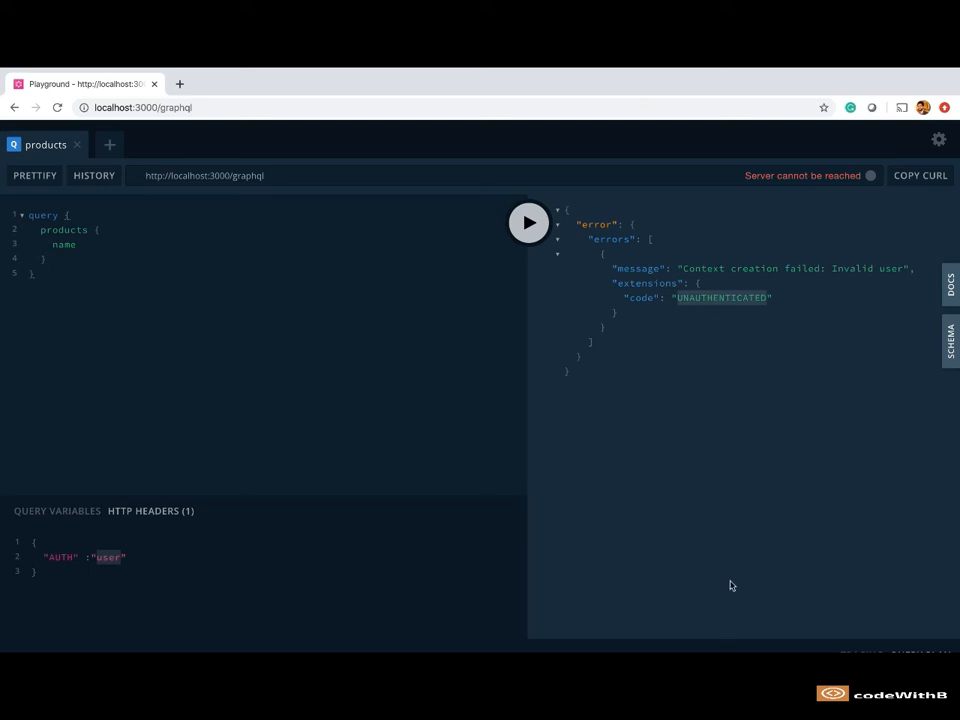
mouse_move(704, 298)
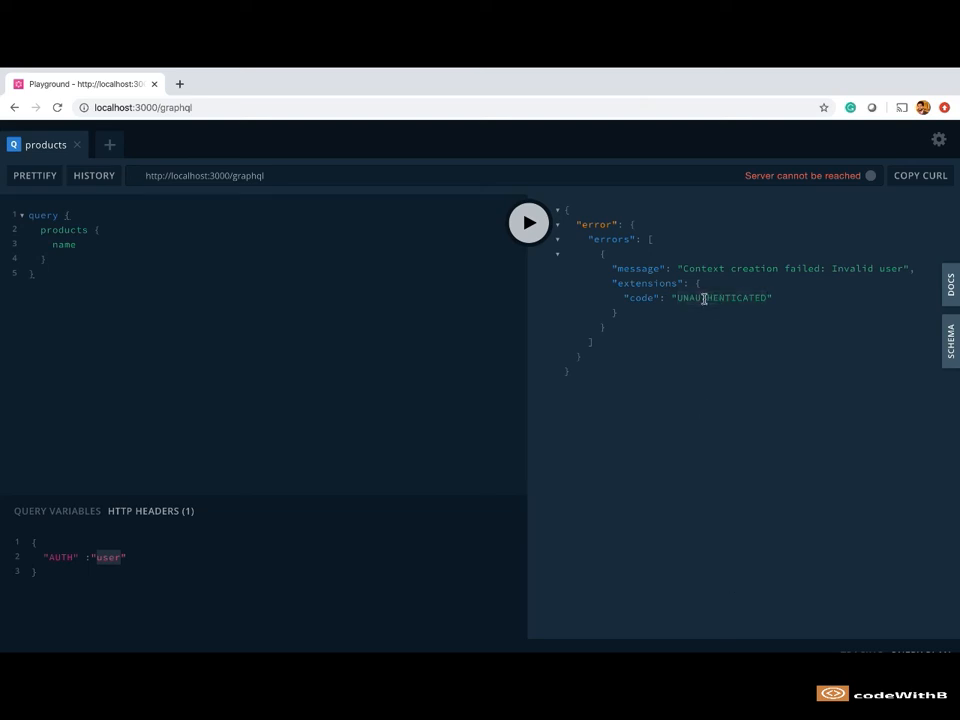
double_click(722, 297)
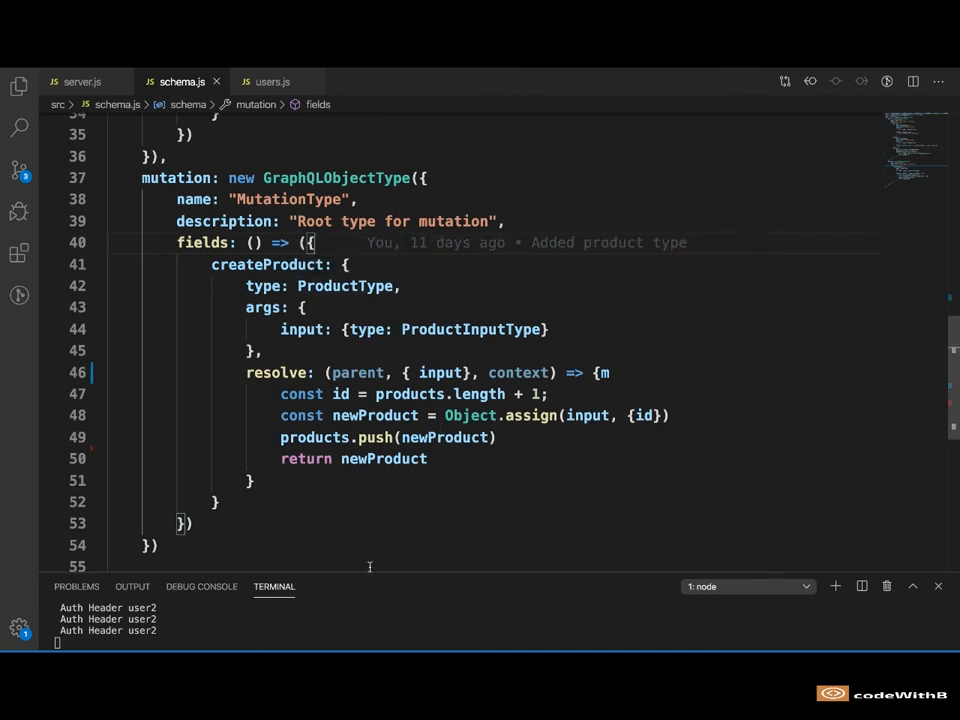
mouse_move(373, 570)
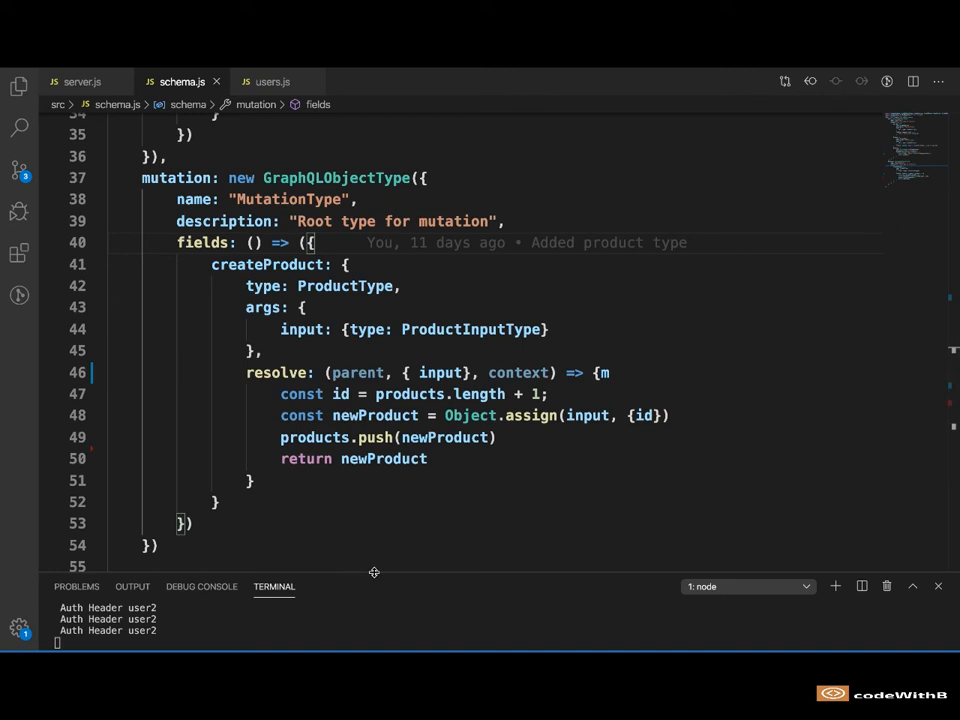
- Log the createProduct resolver's context, return { user } from the server context, and save server.js
double_click(518, 372)
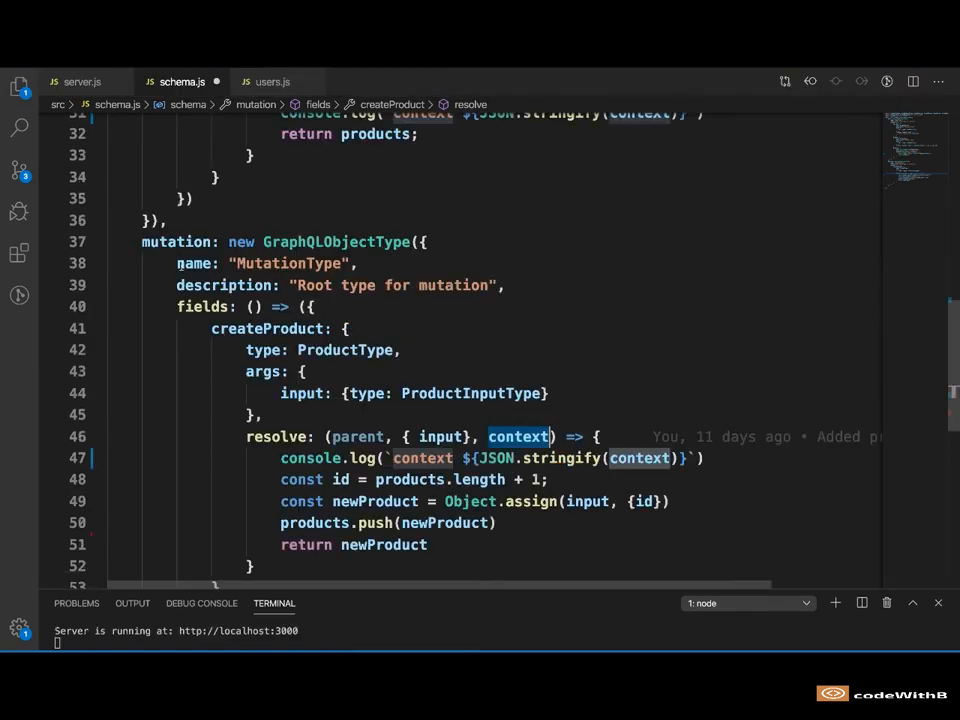
left_click(75, 81)
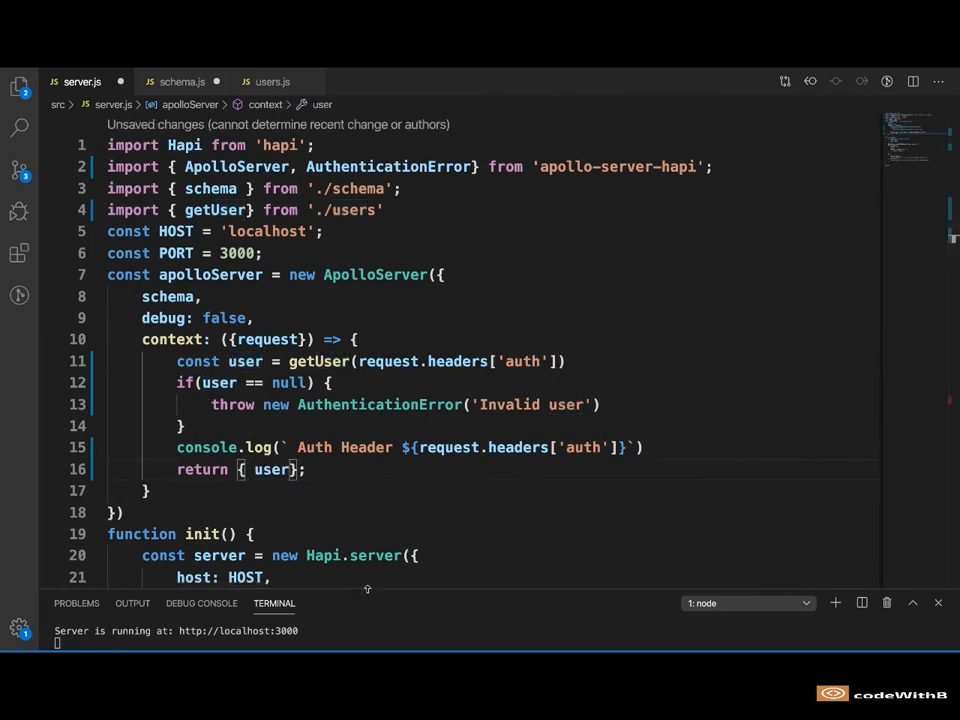
key("ctrl+s")
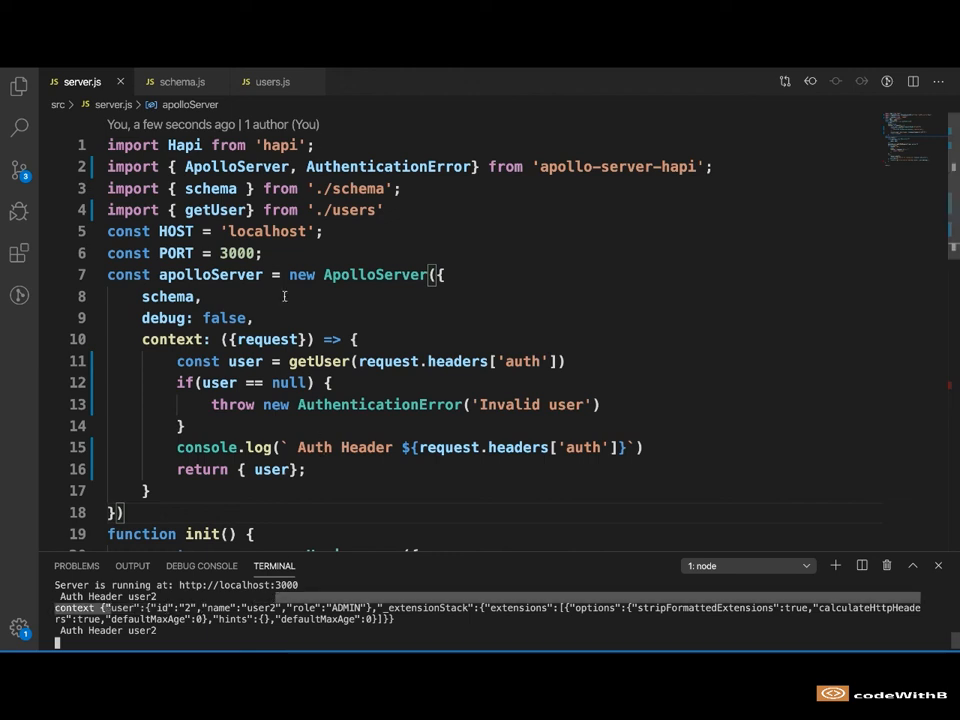
- In schema.js createProduct, take user from context and begin an if (user.role != 'ADMIN') check
left_click(182, 81)
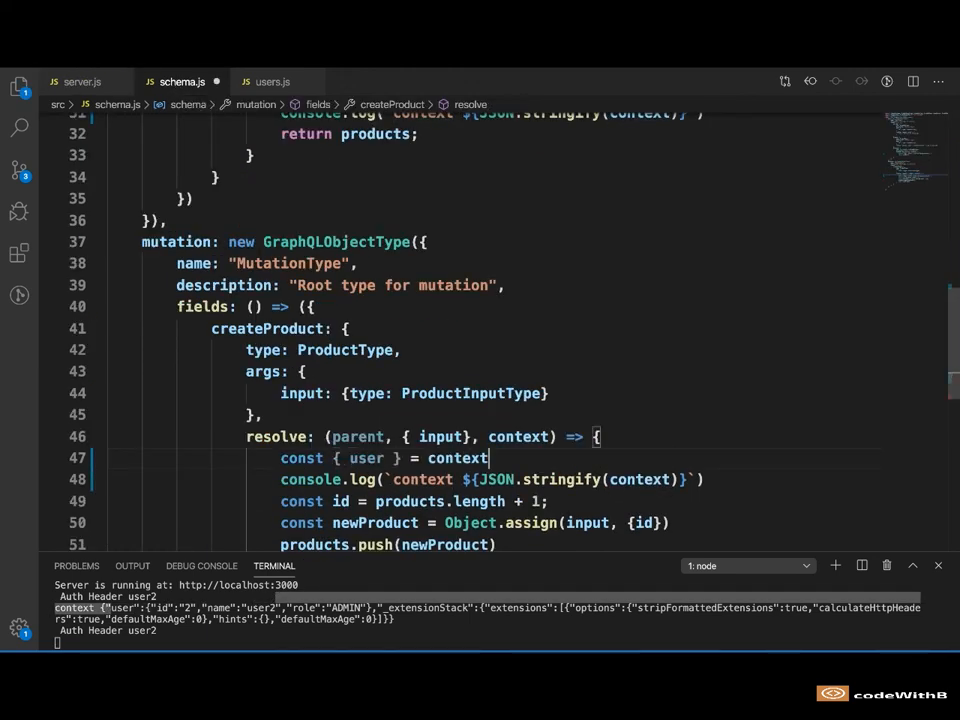
type(";")
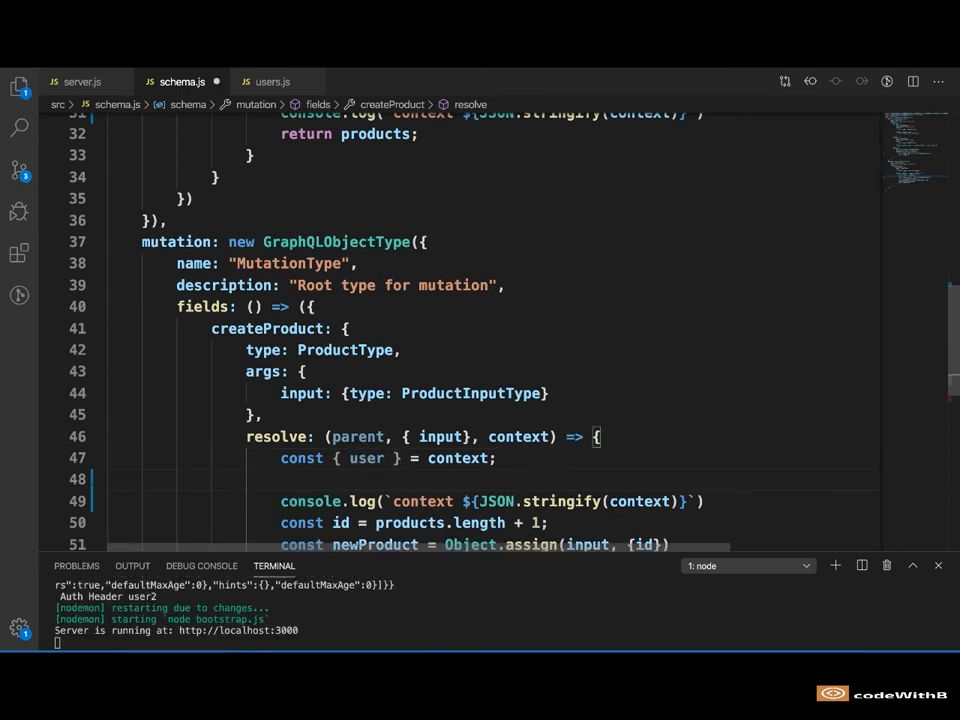
type("if (user.")
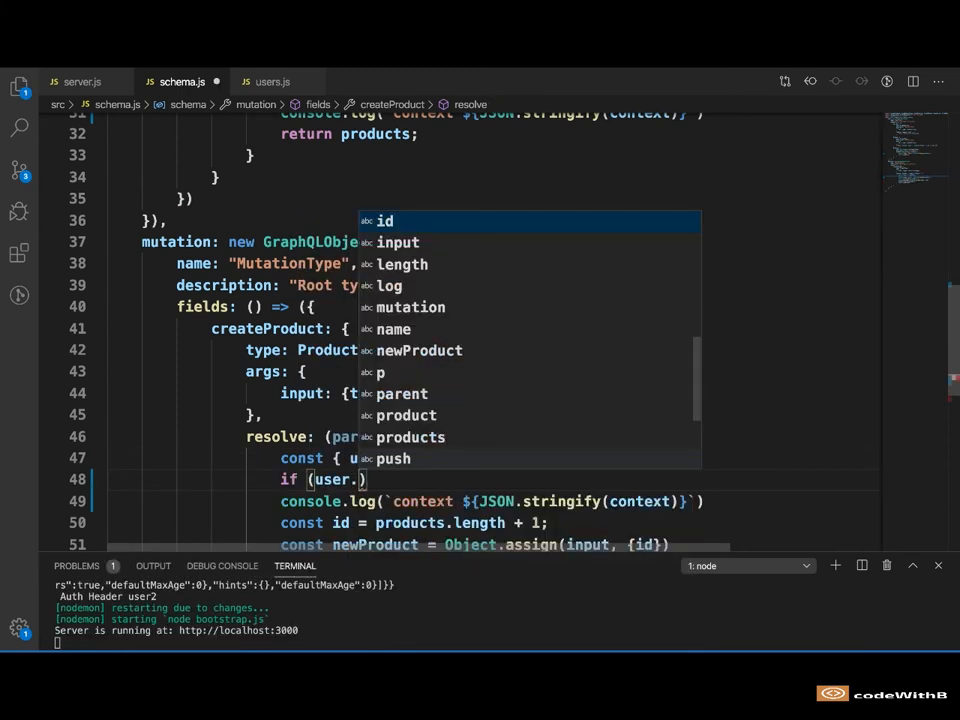
type("role != 'ADMIN'")
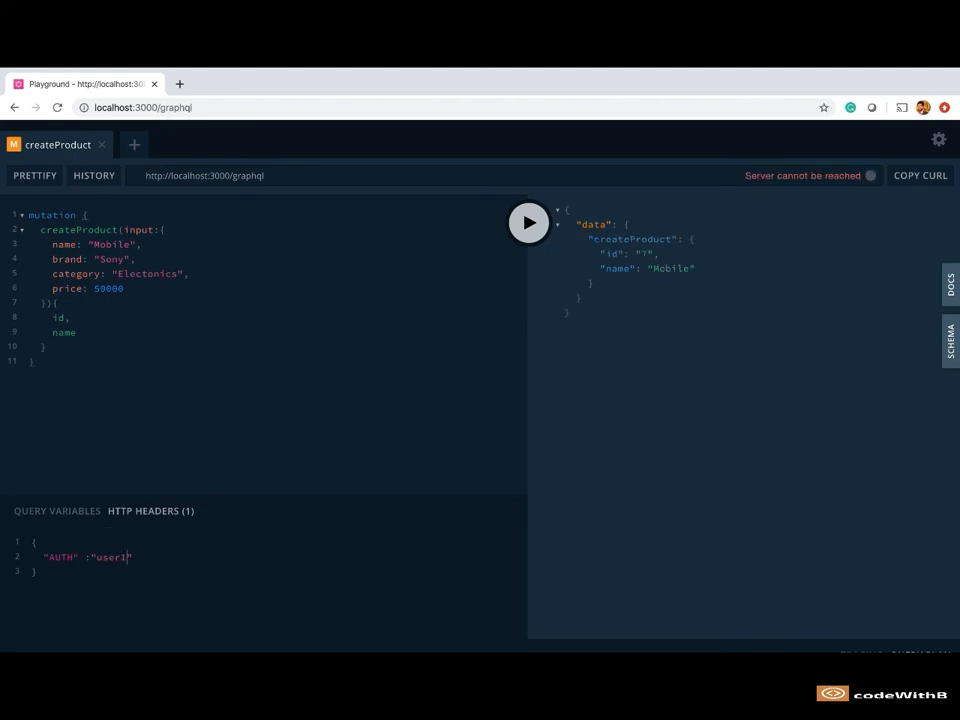
- Rerun createProduct as user1 to add another Mobile product, then begin a products query for user2
left_click(528, 222)
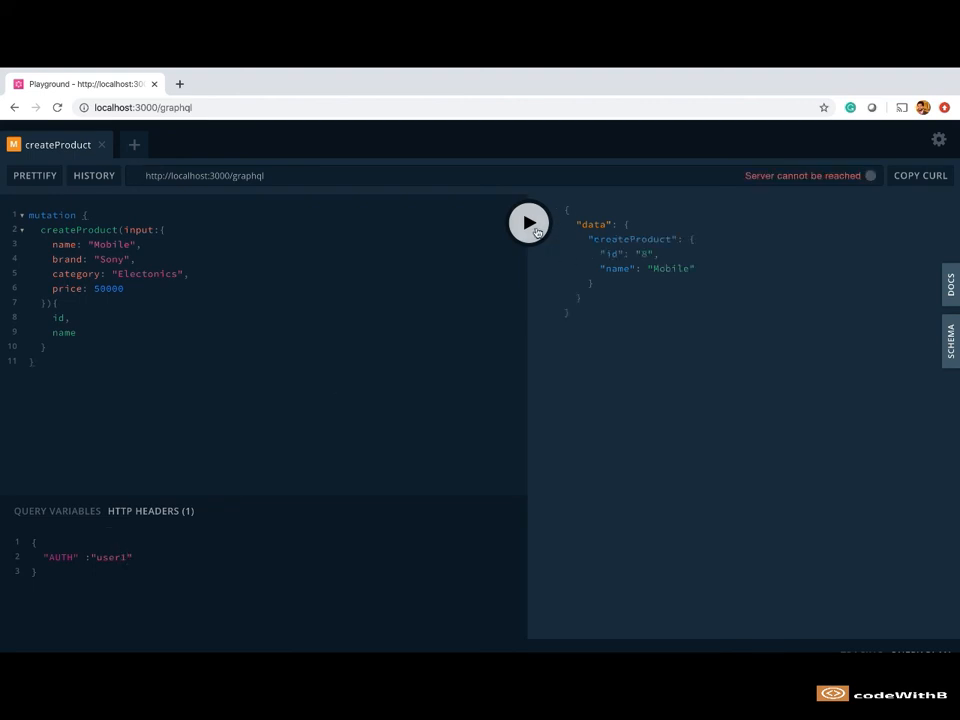
left_click(529, 222)
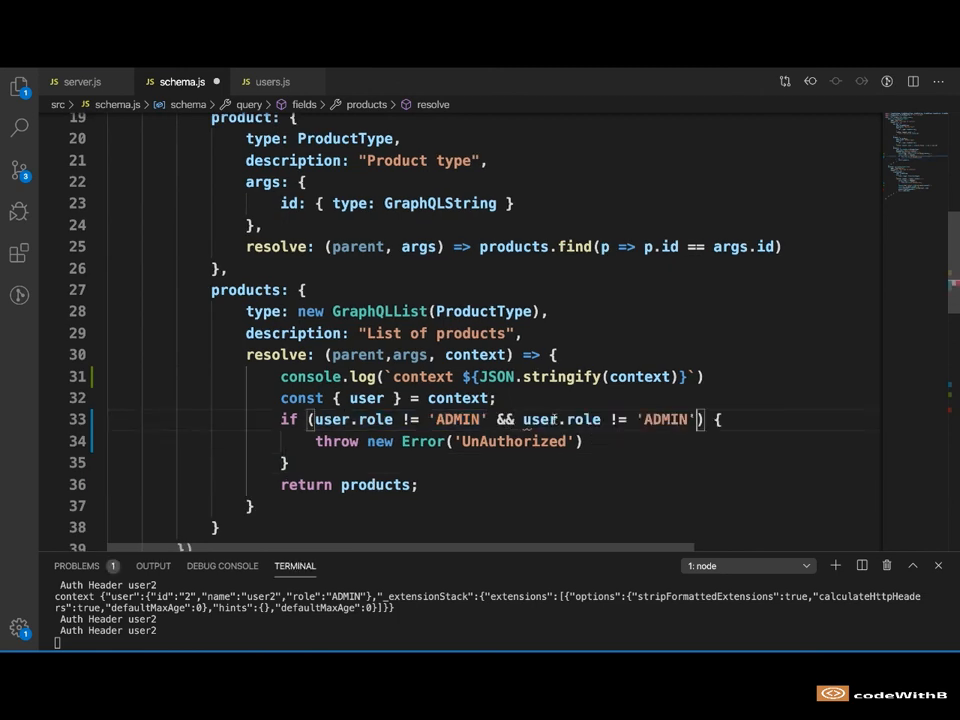
type("CUST")
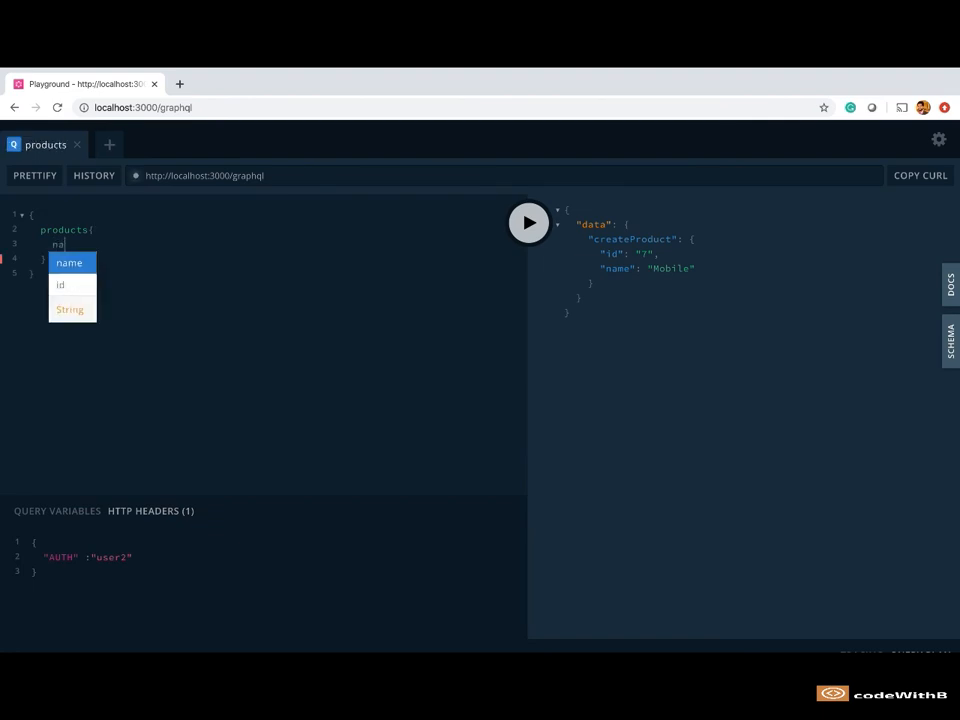
- Run the products { name } query as user1, then user3, which returns UnAuthorized
left_click(529, 222)
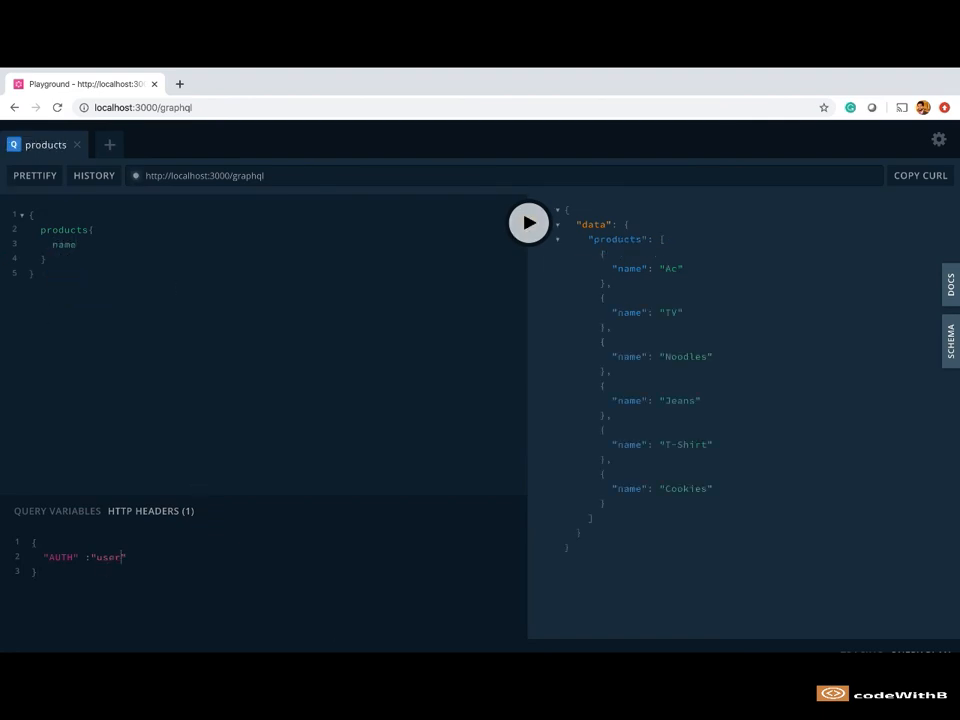
type("1")
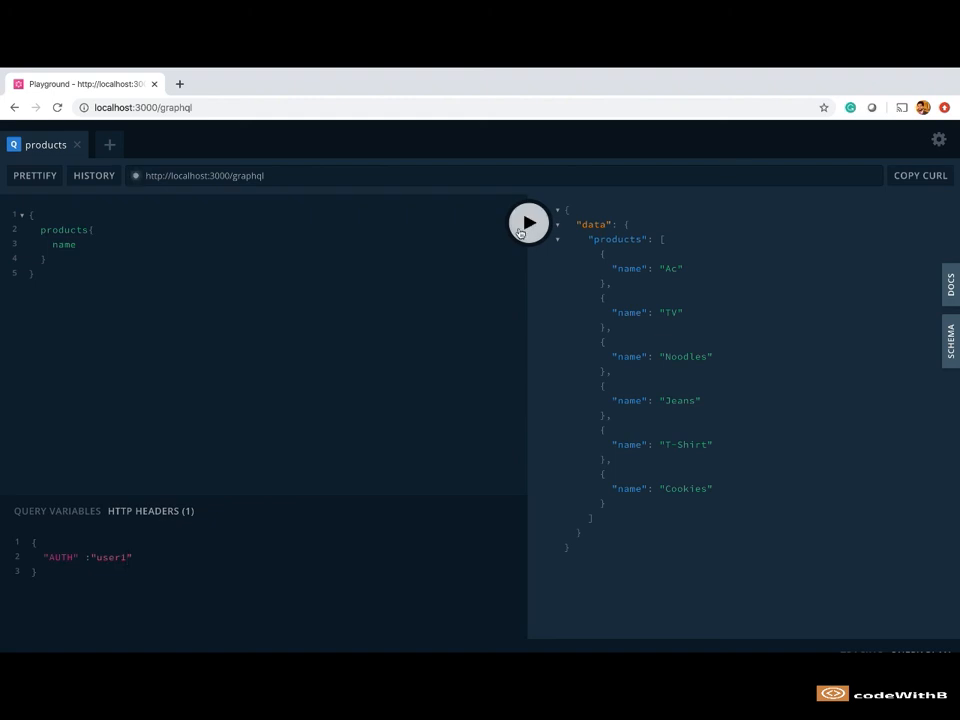
key("Backspace")
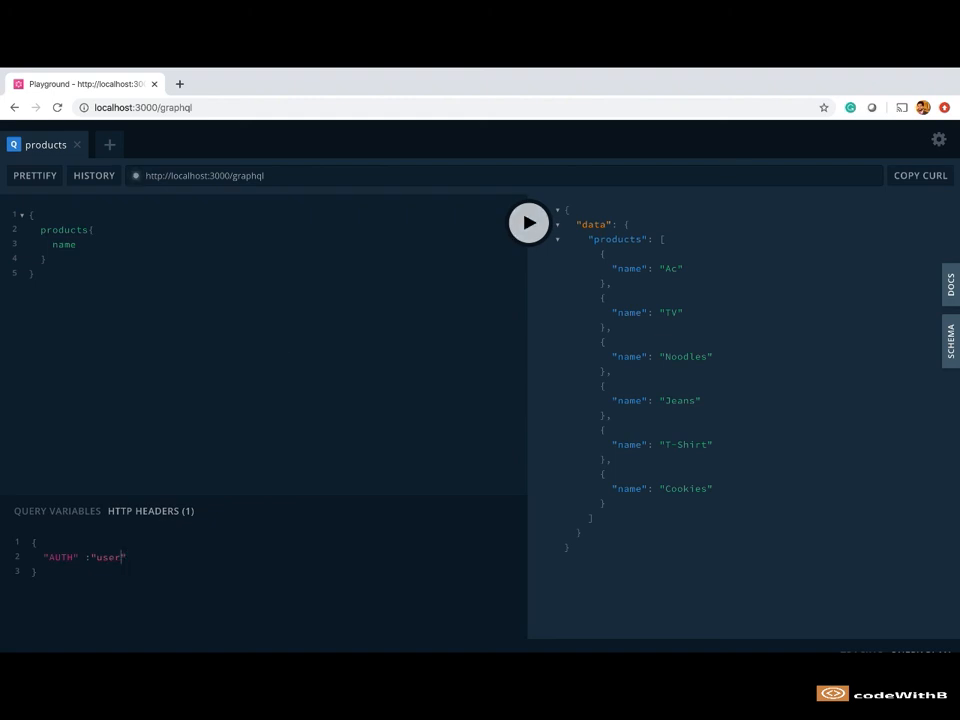
left_click(528, 222)
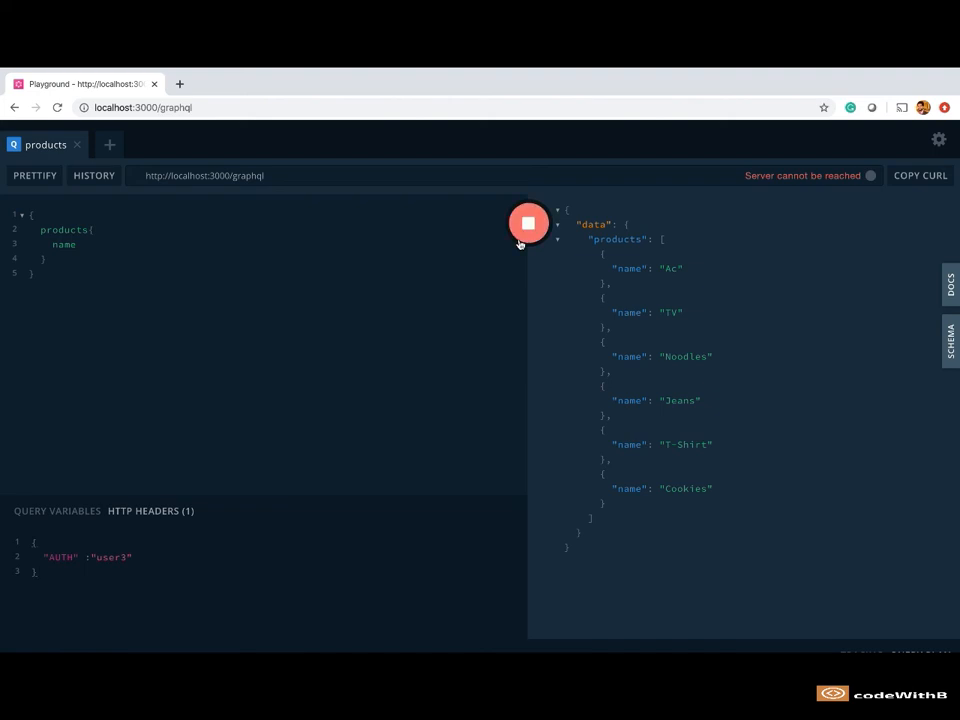
left_click(528, 223)
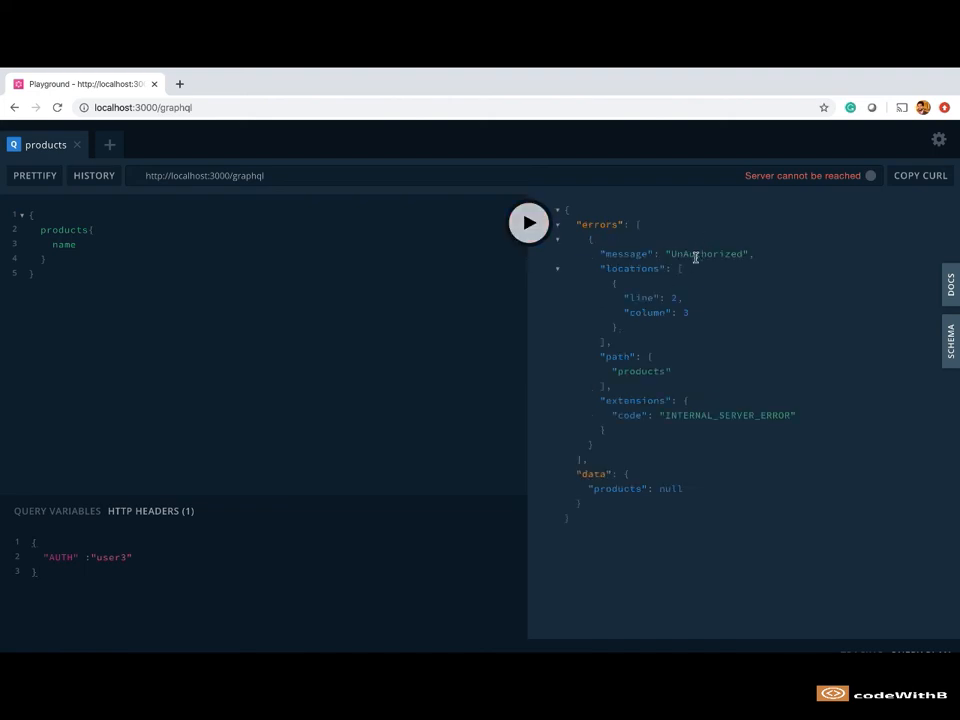